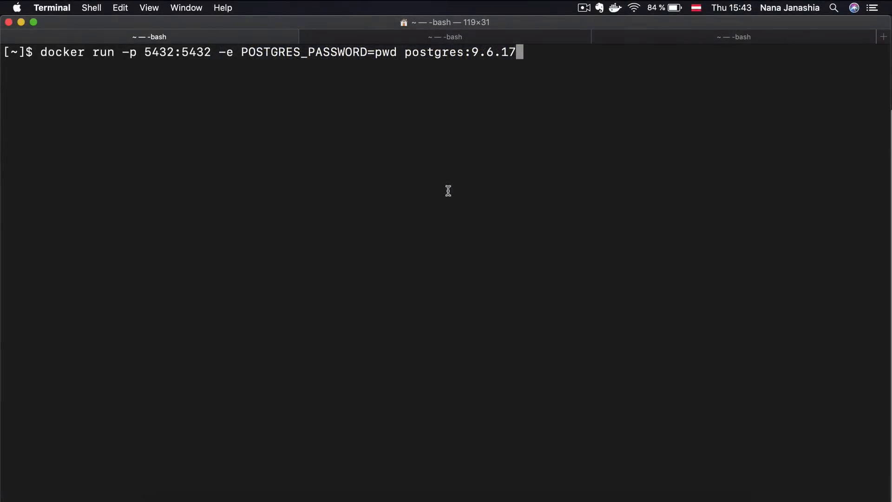
mouse_move(81, 61)
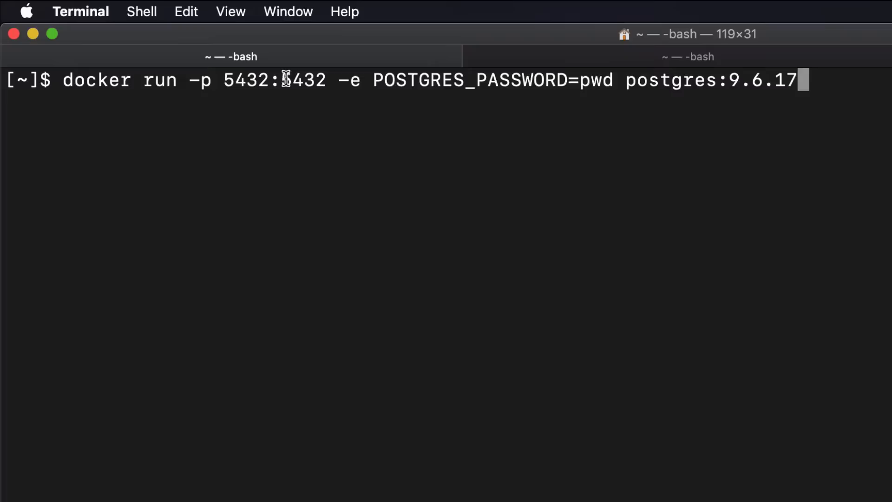
- Run the postgres:9.6.17 container with host port 5000 mapped to 5432
double_click(301, 80)
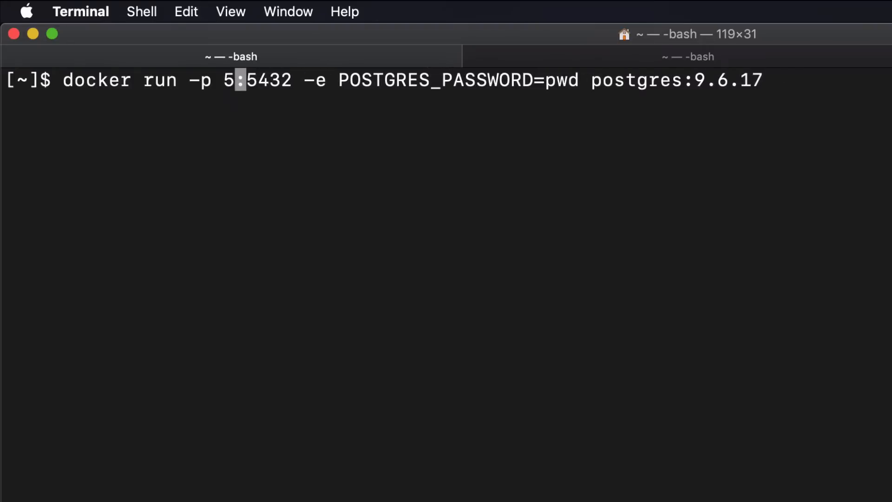
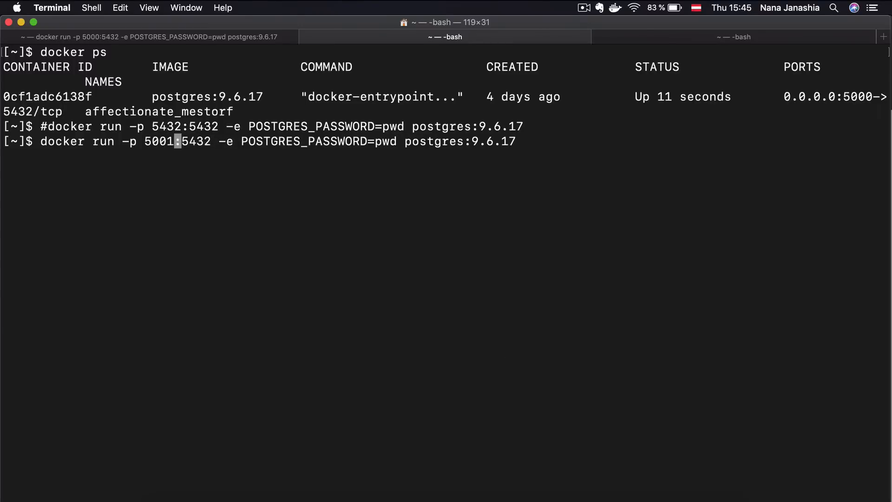
key(enter)
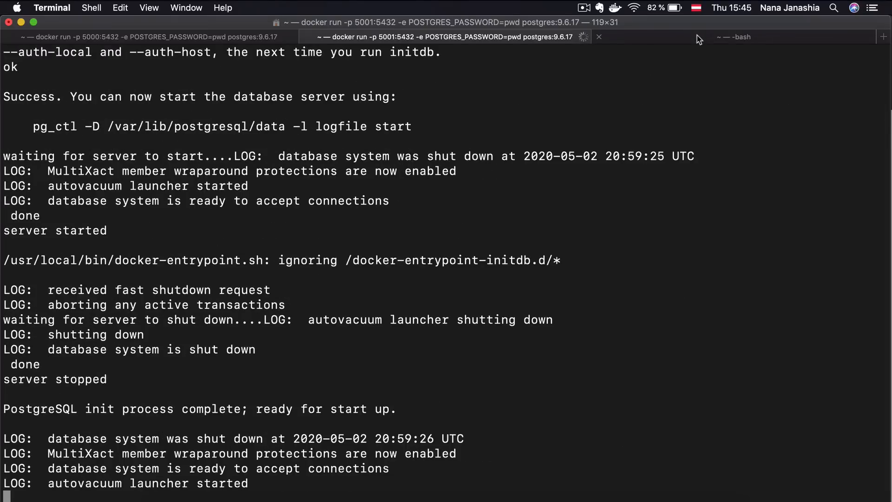
- Switch to the spare shell tab and list both running Postgres containers with docker ps
click(734, 36)
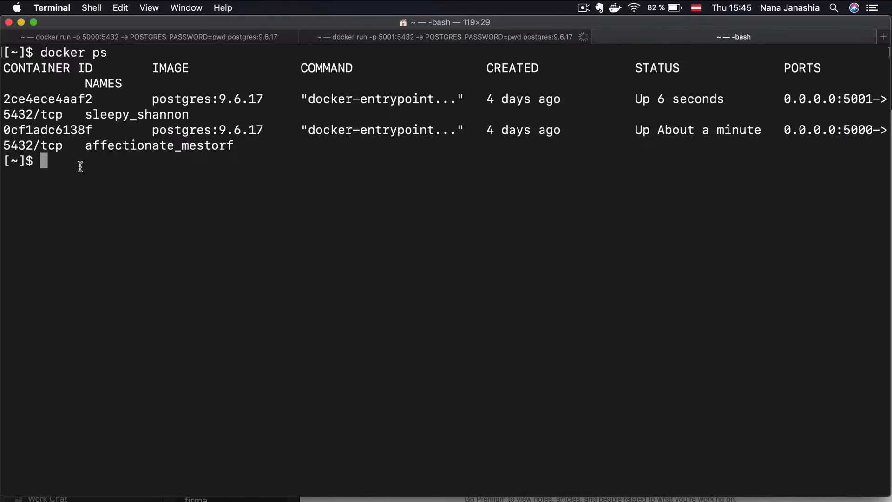
double_click(19, 145)
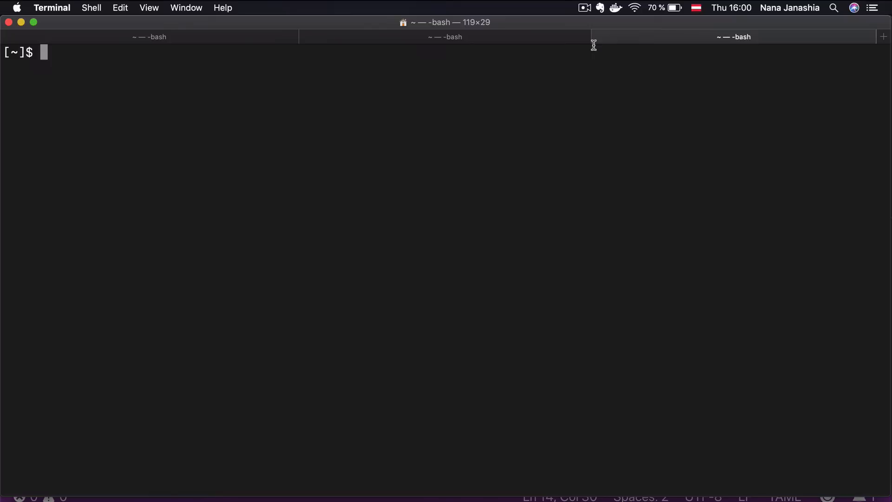
mouse_move(586, 62)
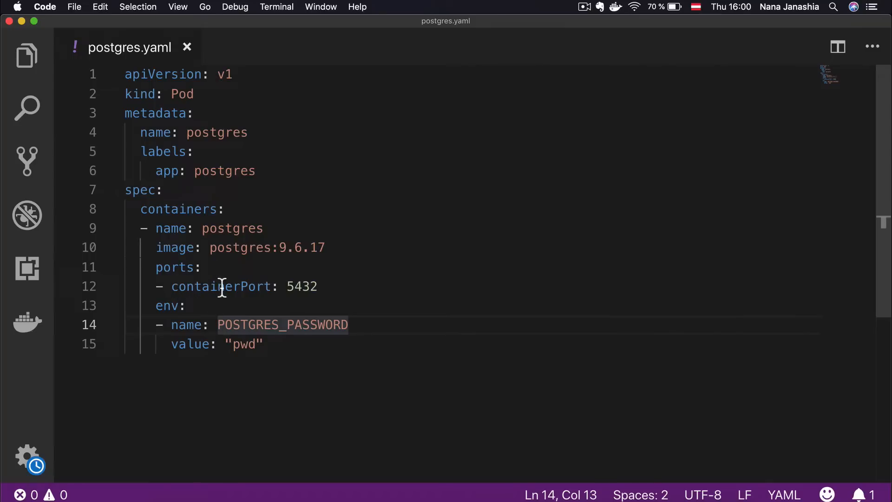
double_click(221, 286)
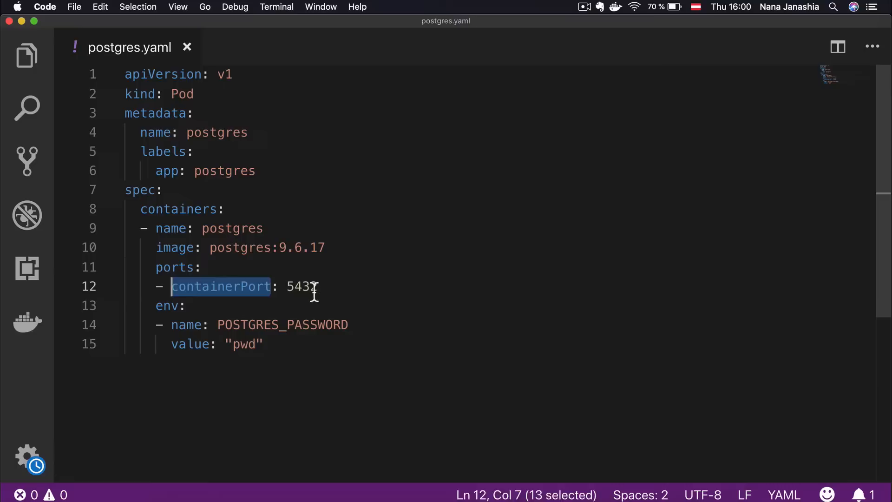
double_click(301, 286)
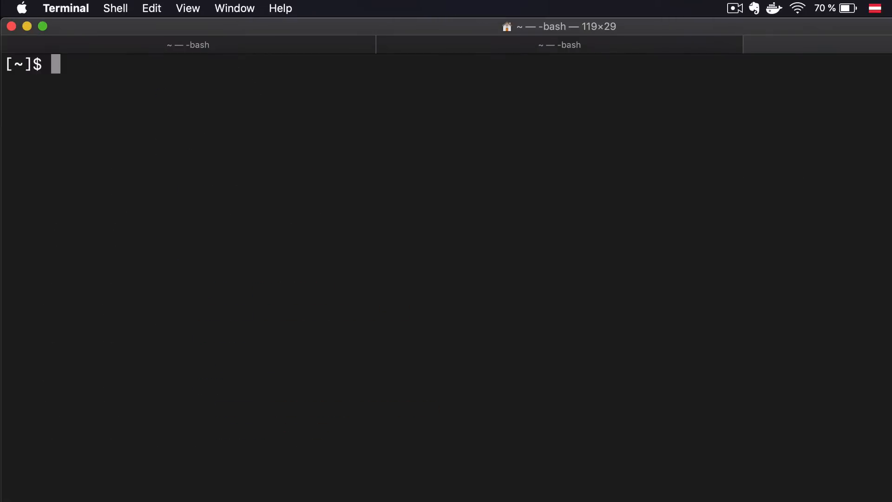
- Apply postgres.yaml with kubectl, check pod status, and apply again to create postgres-2
text(kubectl)
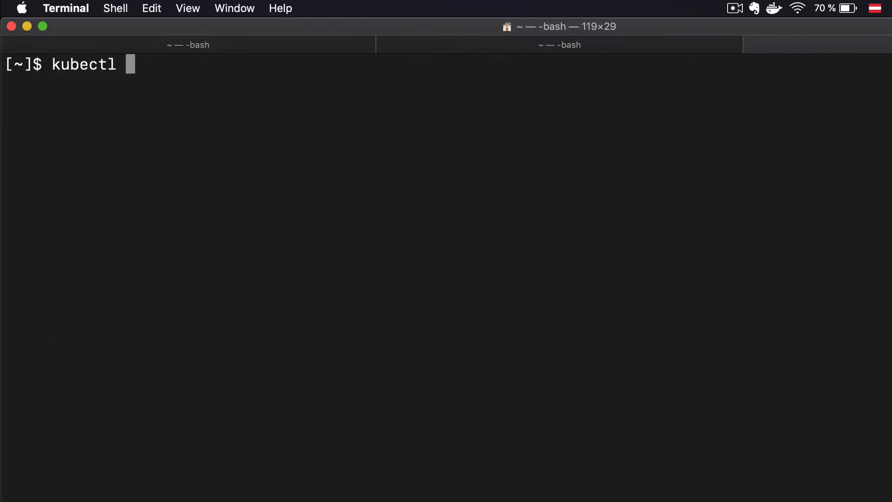
text(apply -f postgres.yaml)
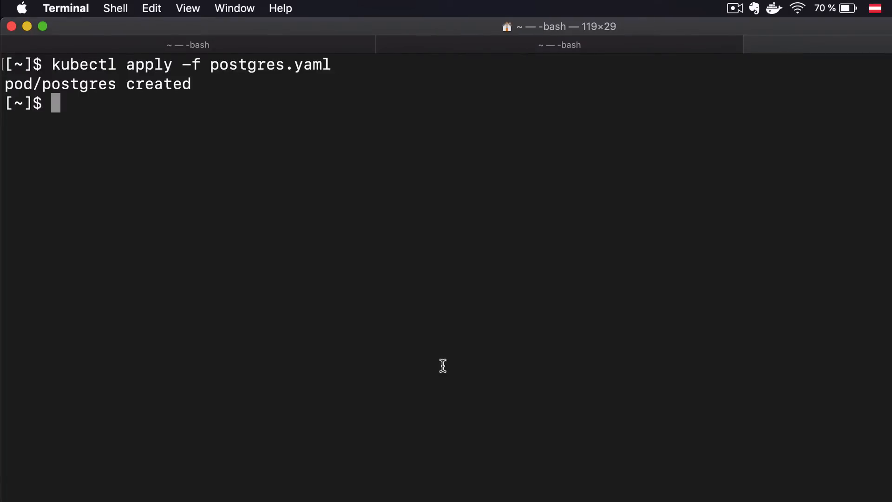
text(kubectl get pod)
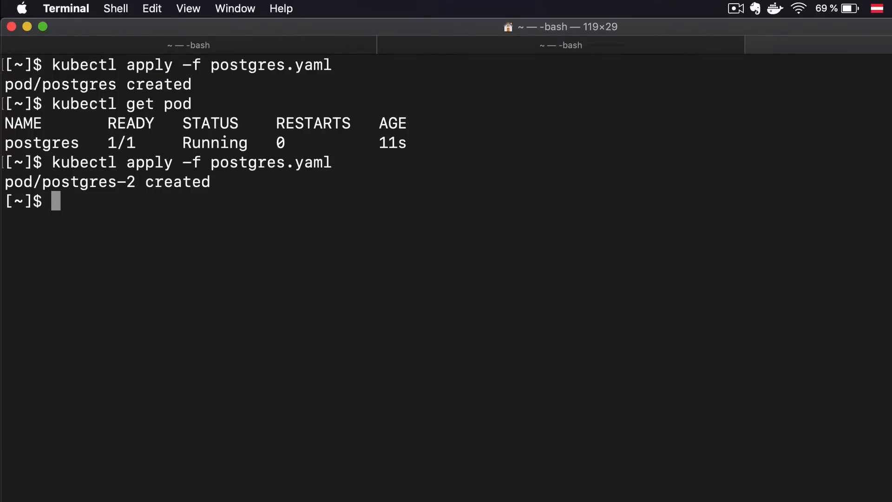
text(kubectl get p)
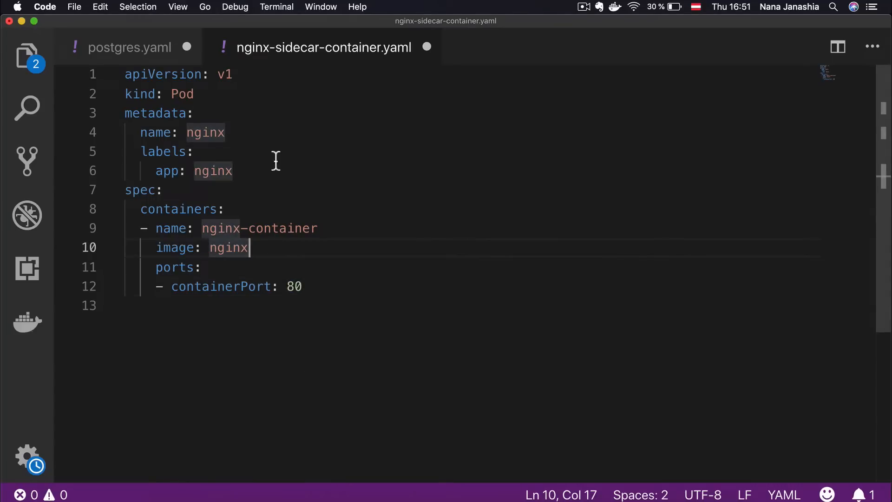
mouse_move(318, 291)
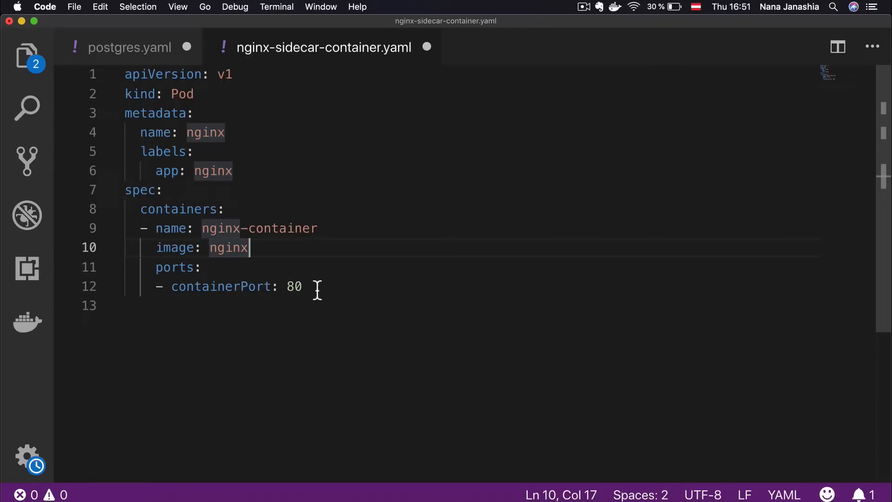
mouse_move(313, 283)
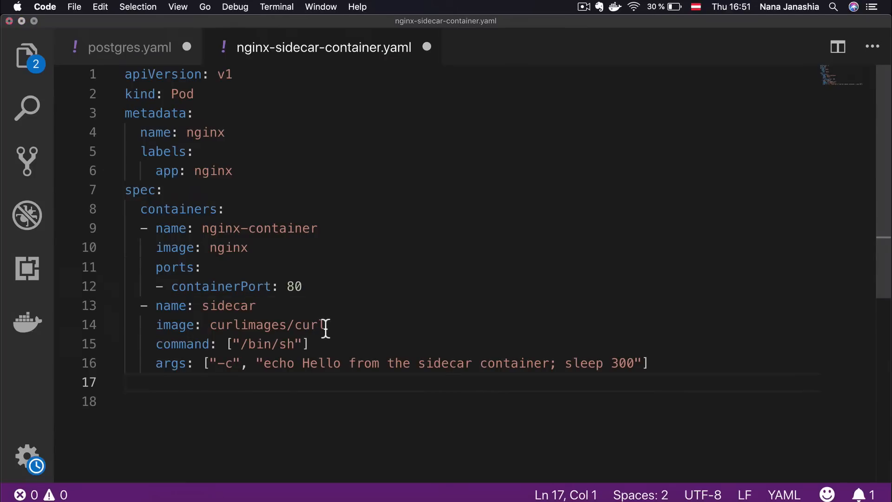
- Review the curlimages/curl sidecar image and its echo/sleep command in nginx-sidecar-container.yaml
double_click(308, 325)
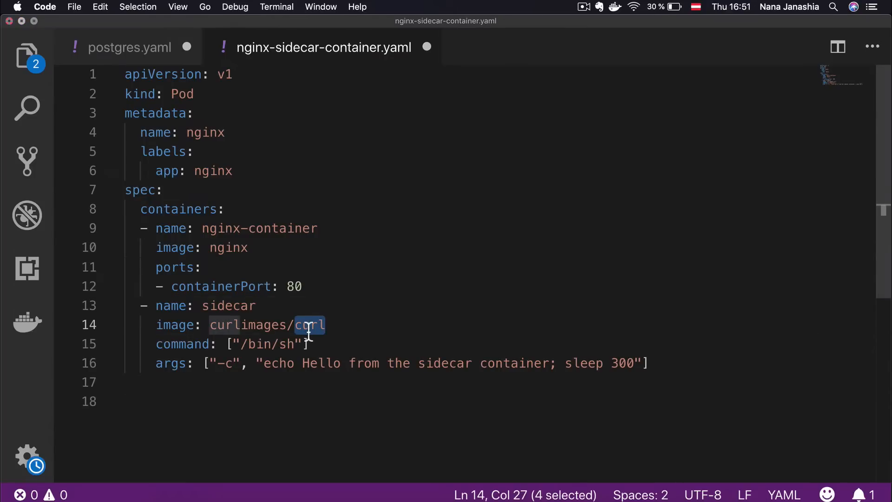
click(328, 325)
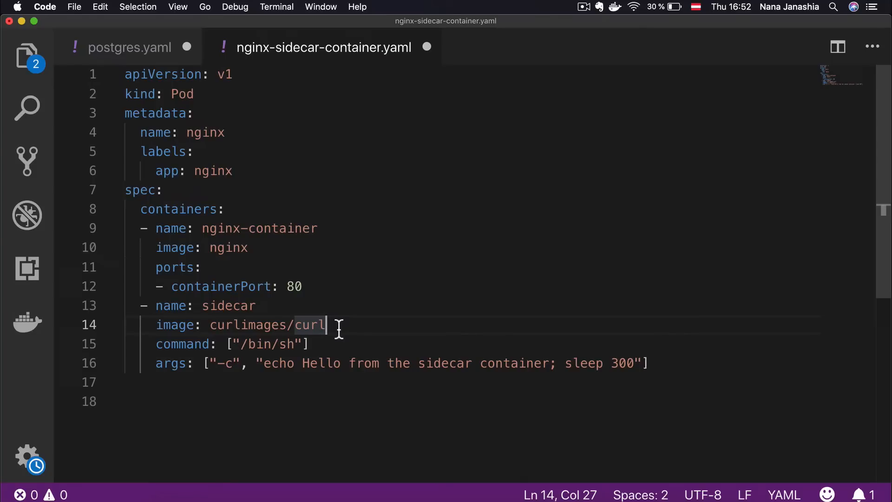
mouse_move(259, 344)
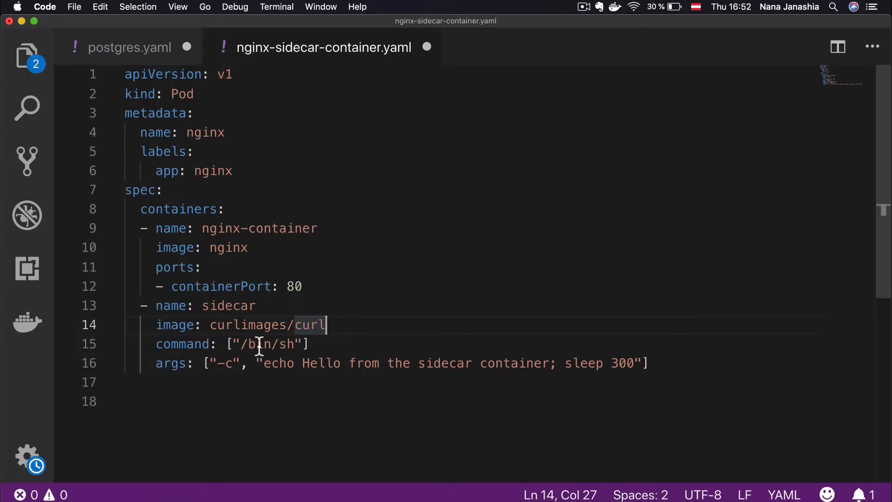
mouse_move(646, 363)
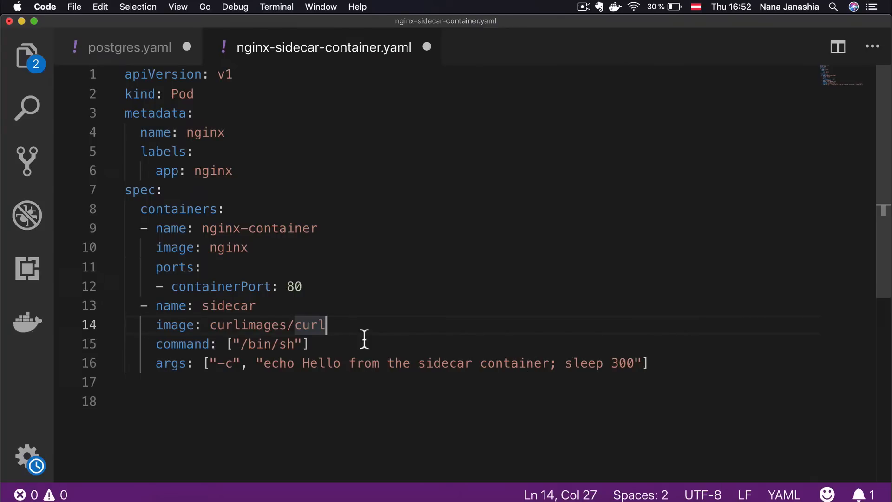
double_click(444, 363)
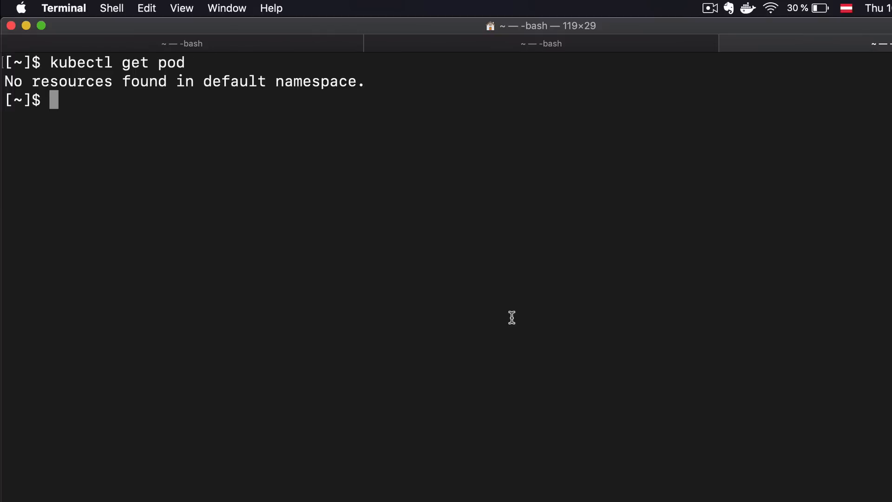
- Apply nginx-sidecar-container.yaml with kubectl and list the nginx pod's status
text(kubectl apply -f nginx-sidecar-container.yaml)
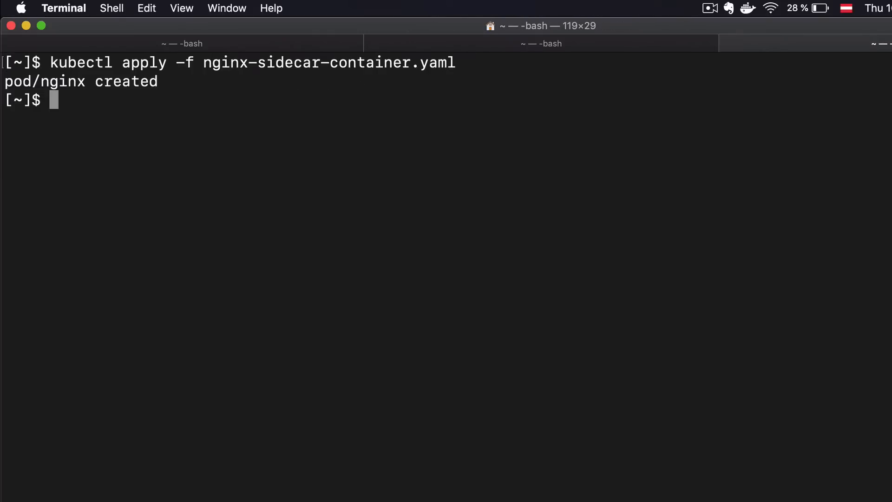
text(kubectl get pod)
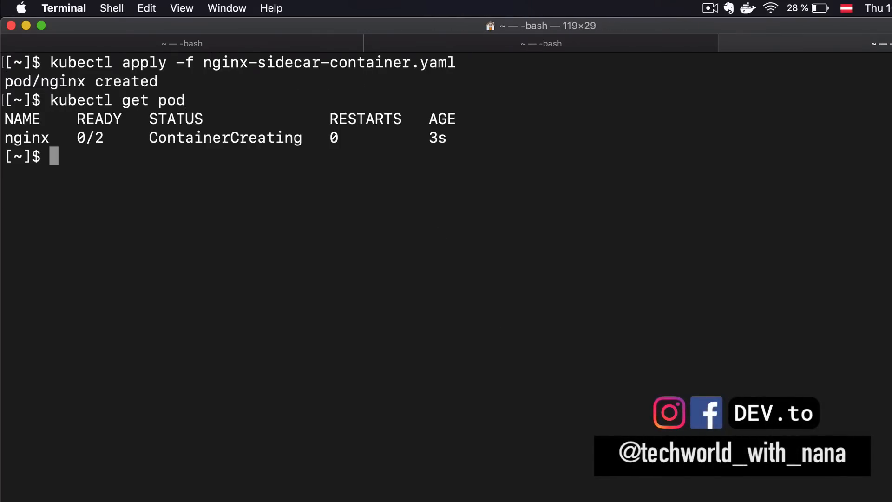
text(kubectl get pod)
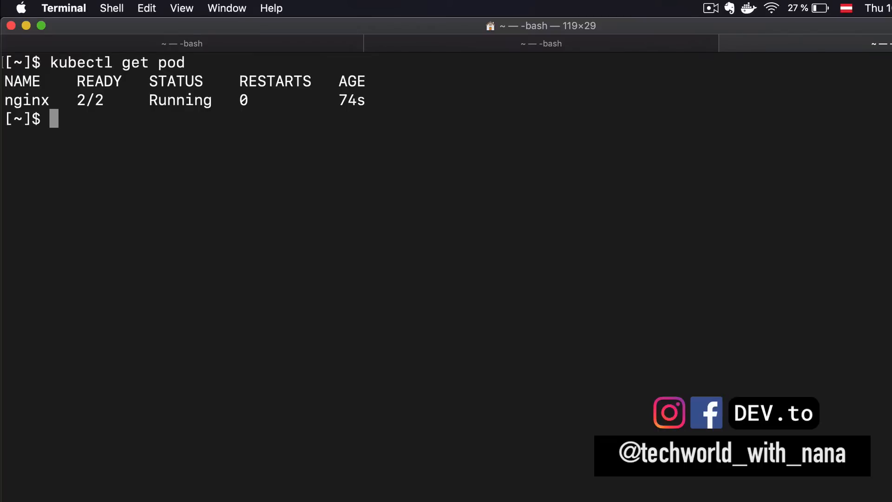
- Exec an interactive /bin/sh shell into the nginx pod's sidecar container
text(ku)
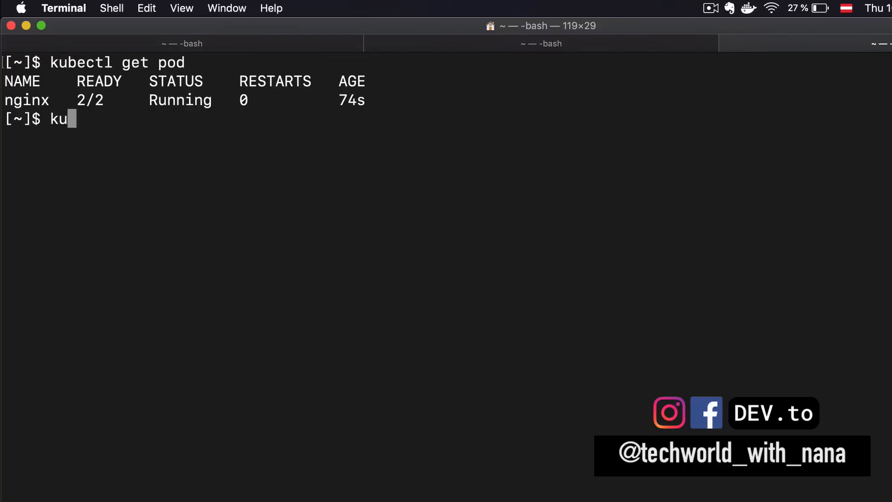
text(b)
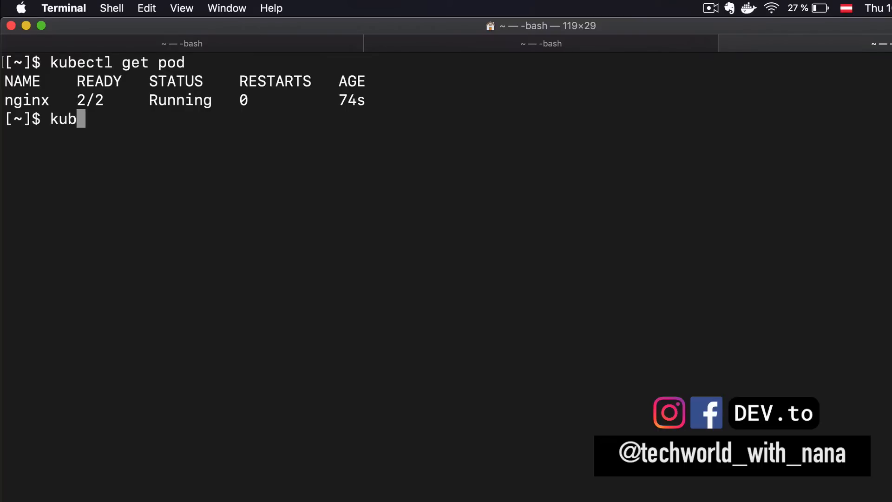
text(ectl exec -it ngin)
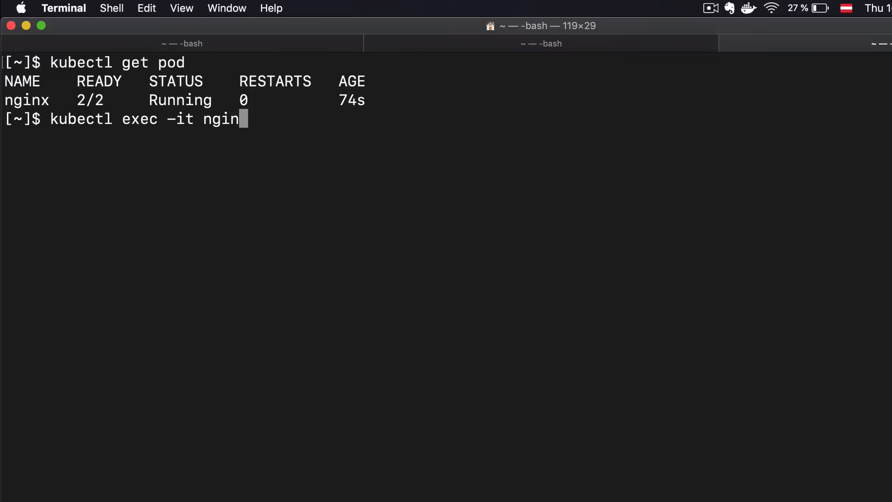
text(x)
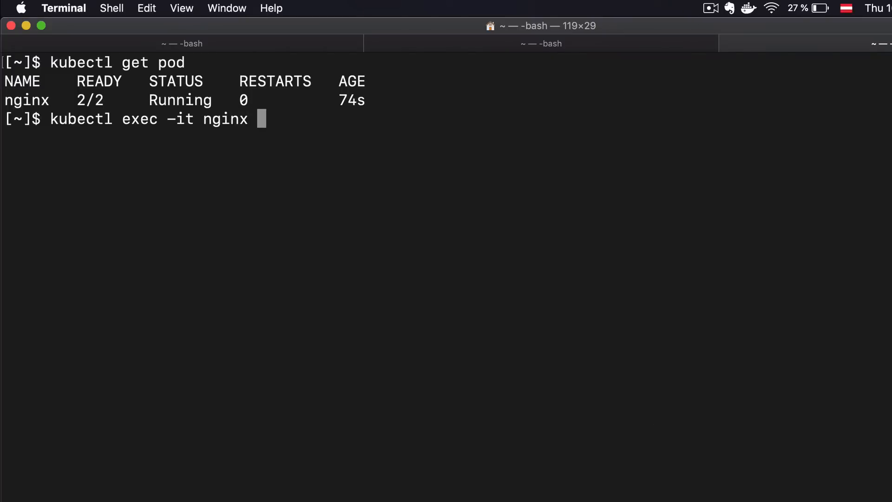
text(-)
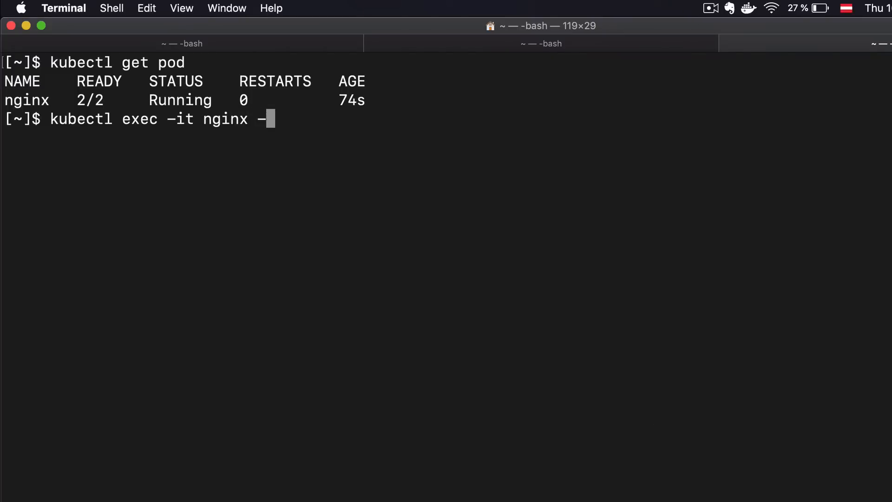
text(c sidecar -- /bn)
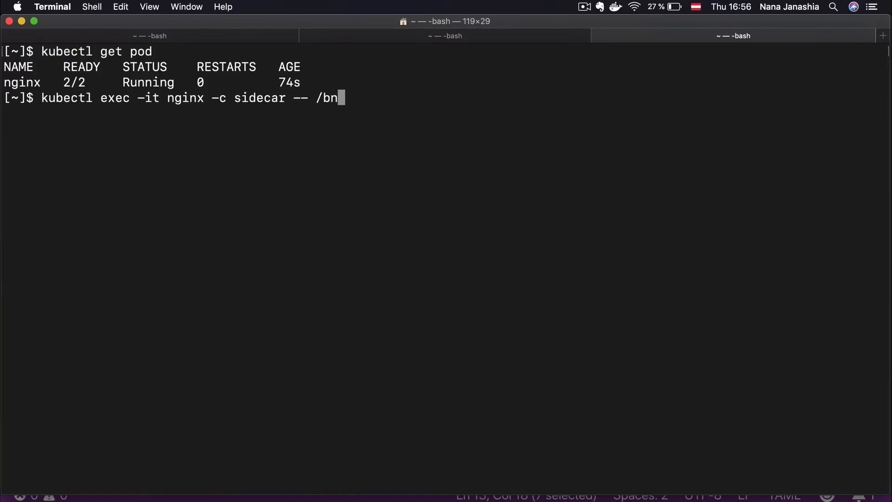
text(in/sh)
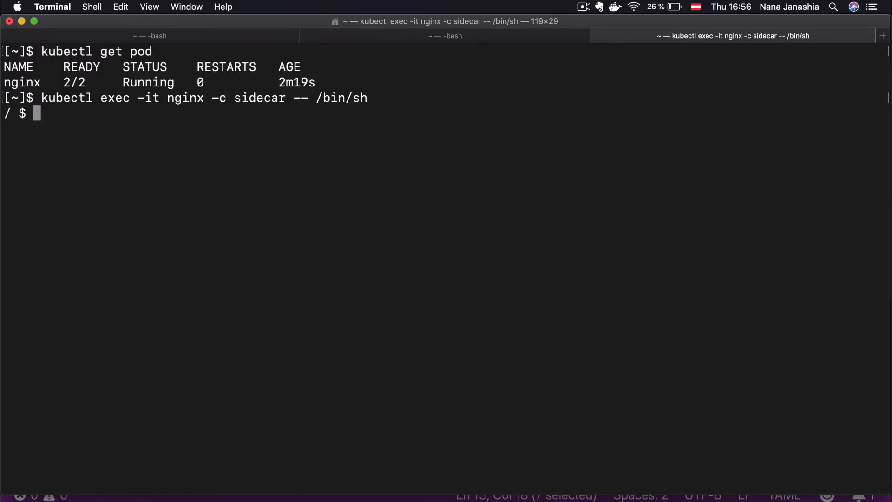
- Inside the sidecar, confirm port 80 listening with netstat -ln and fetch the nginx page via curl localhost:80
text(netstat -ln)
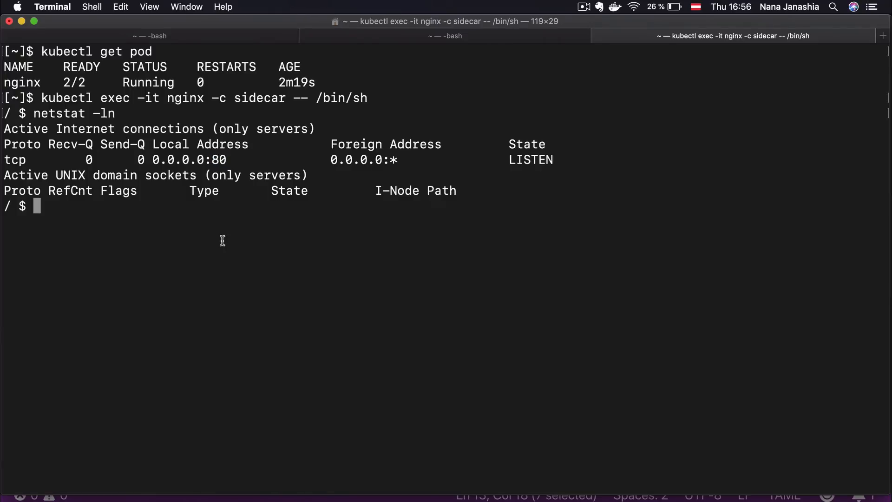
text(curl loca)
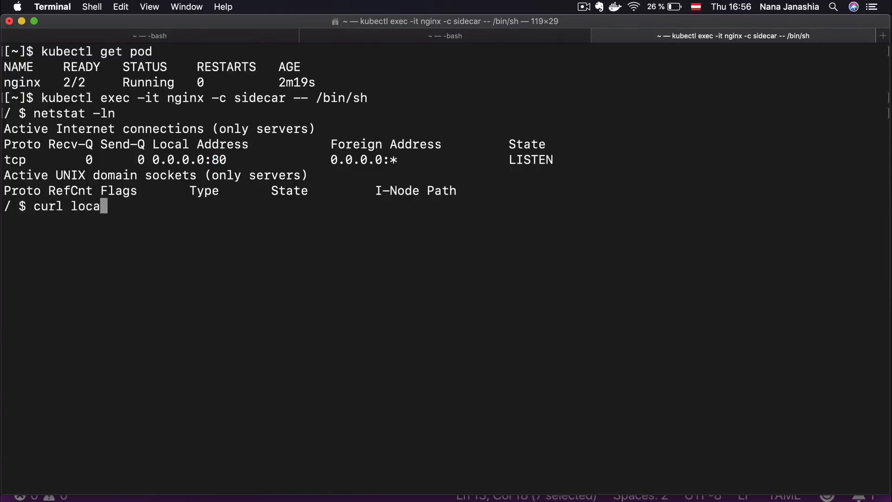
text(lhost:80)
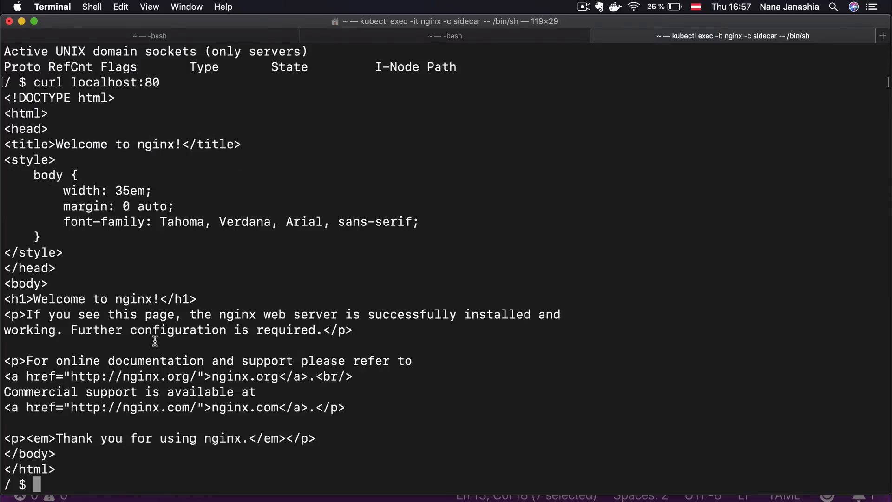
mouse_move(183, 145)
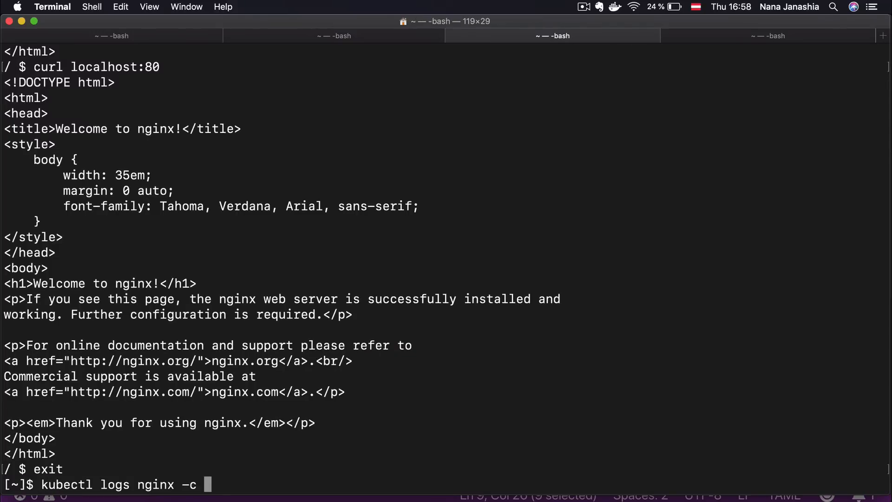
- View the nginx-container logs with kubectl logs showing the curl localhost:80 GET requests
text(nginx-container)
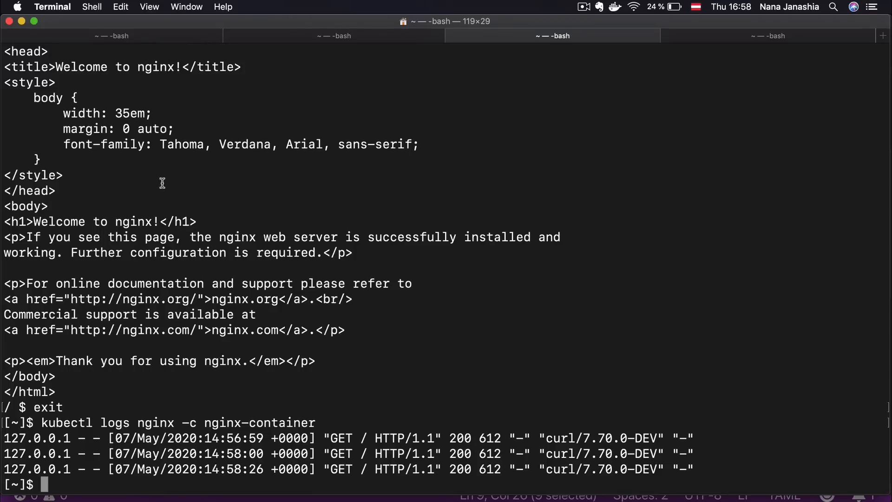
text(curl localhost:80)
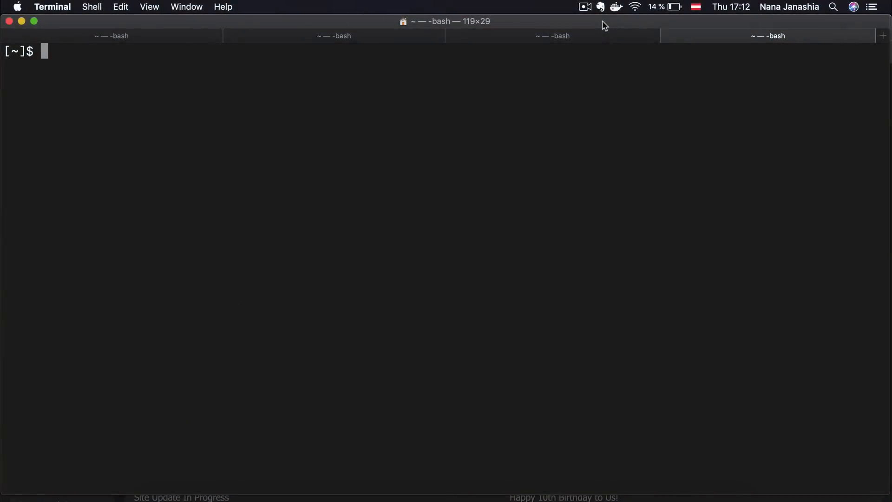
mouse_move(539, 157)
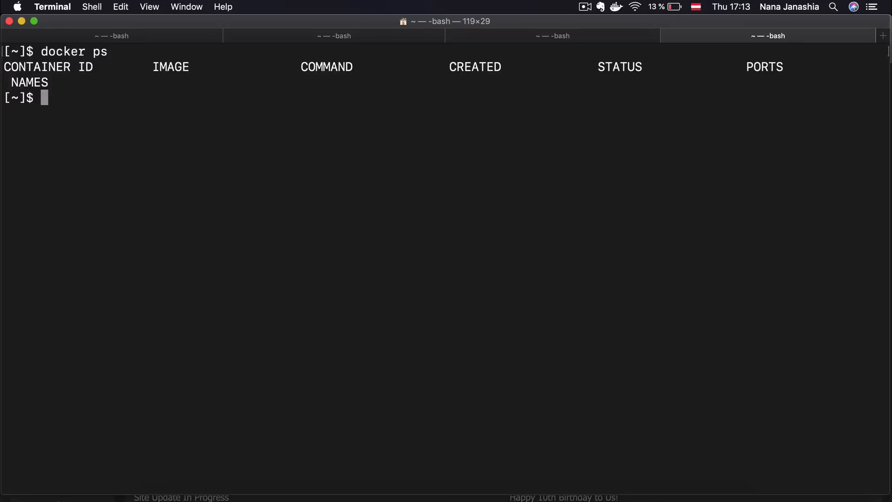
mouse_move(531, 262)
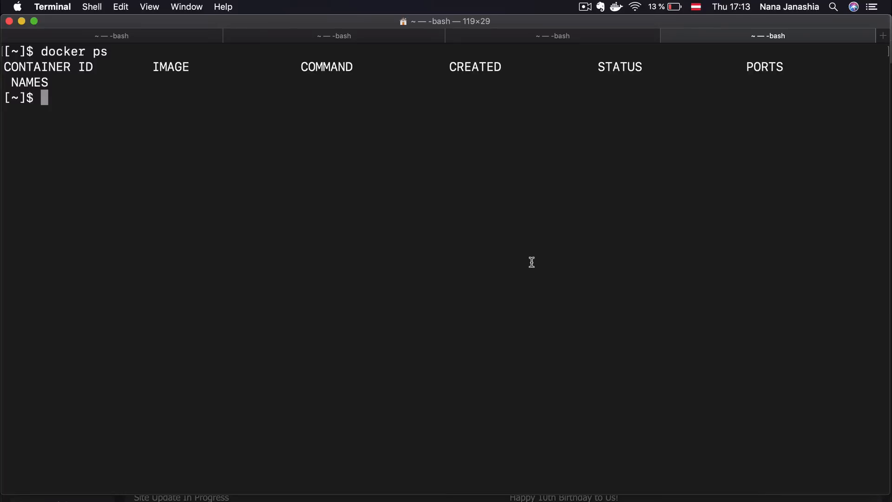
mouse_move(63, 49)
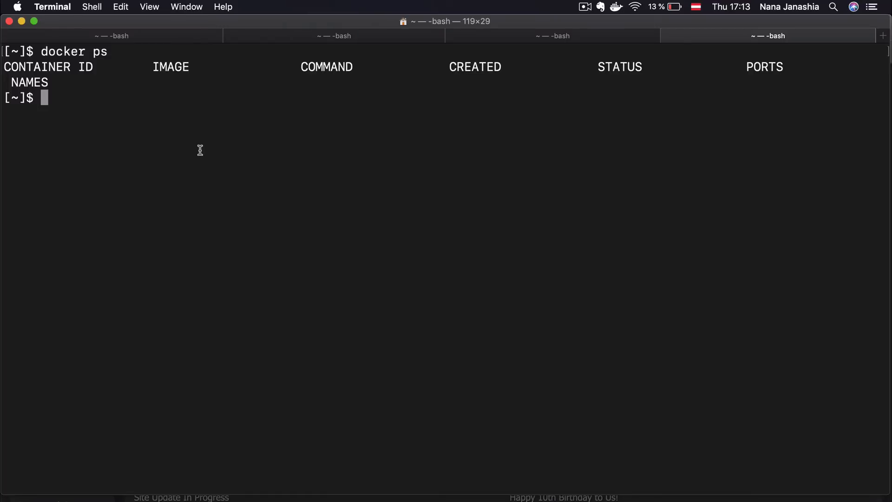
- Echo the output of minikube docker-env in the fourth tab
text(echo $(minikube docker-env))
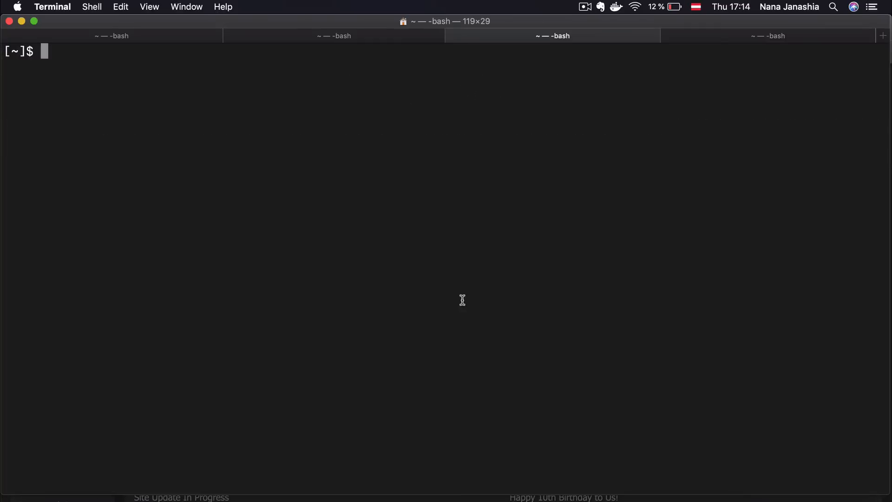
- Run kubectl describe pod nginx in the third tab
text(kubectl des)
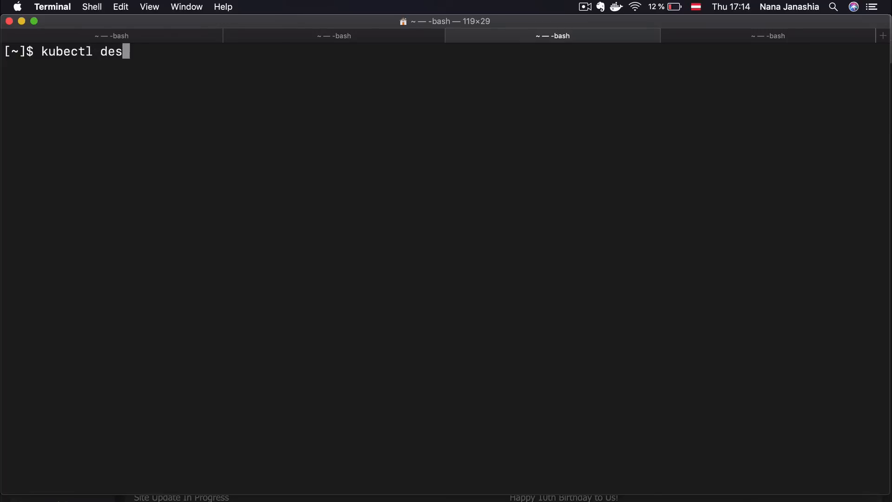
text(cribe pod ng)
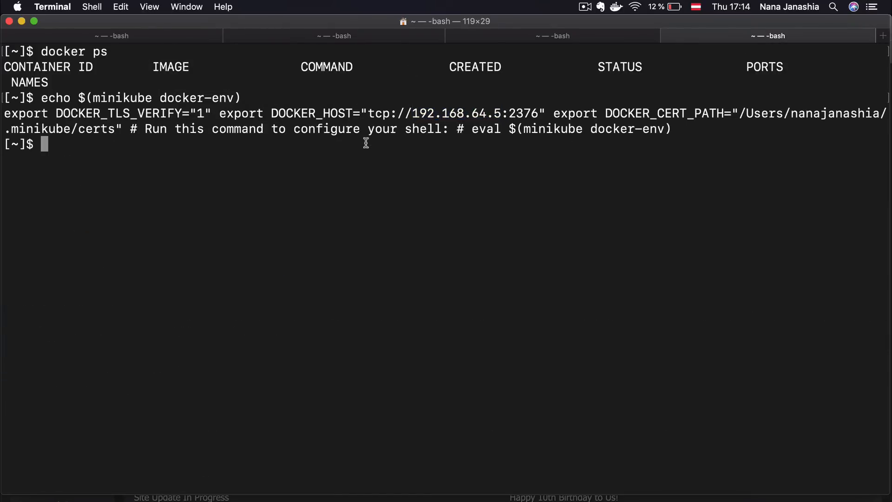
mouse_move(321, 189)
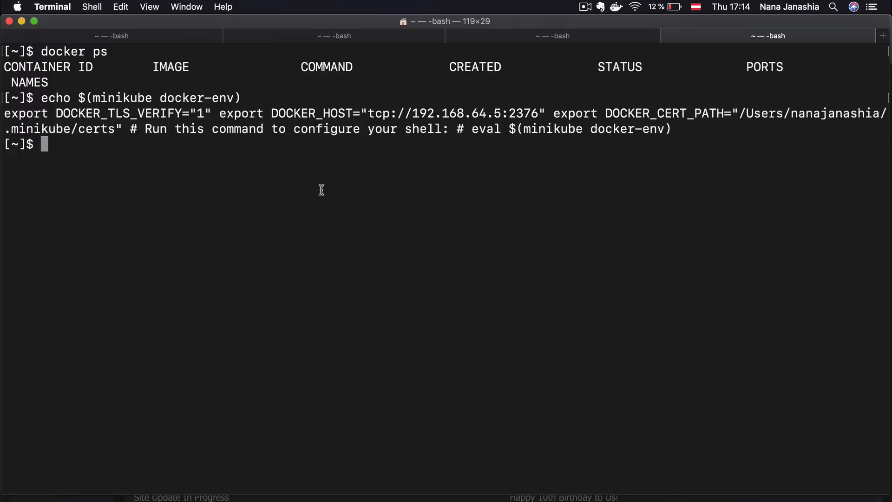
- Point the shell at minikube's Docker via eval $(minikube docker-env) and list containers with docker ps
text(eval)
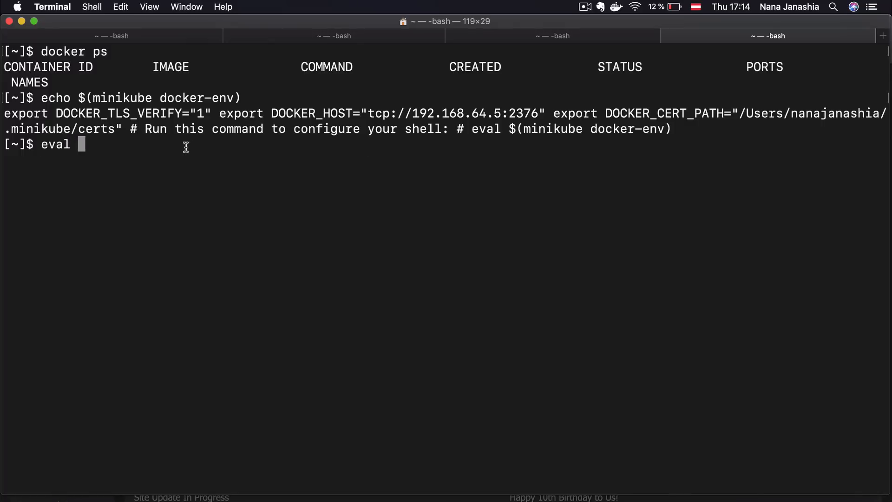
text($(minikube docker-env))
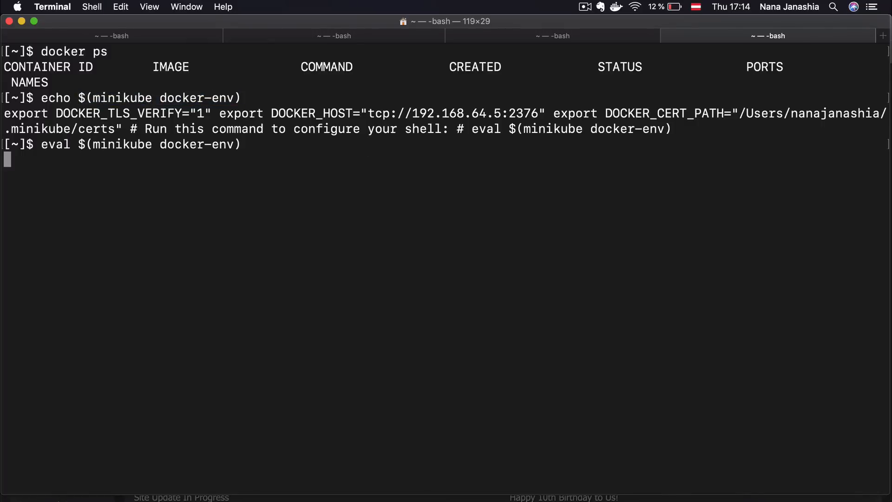
text(docker ps)
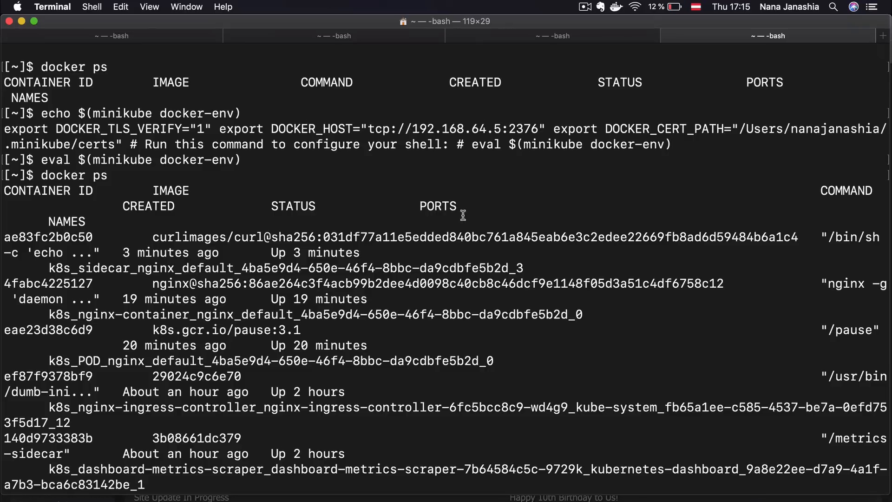
mouse_move(483, 307)
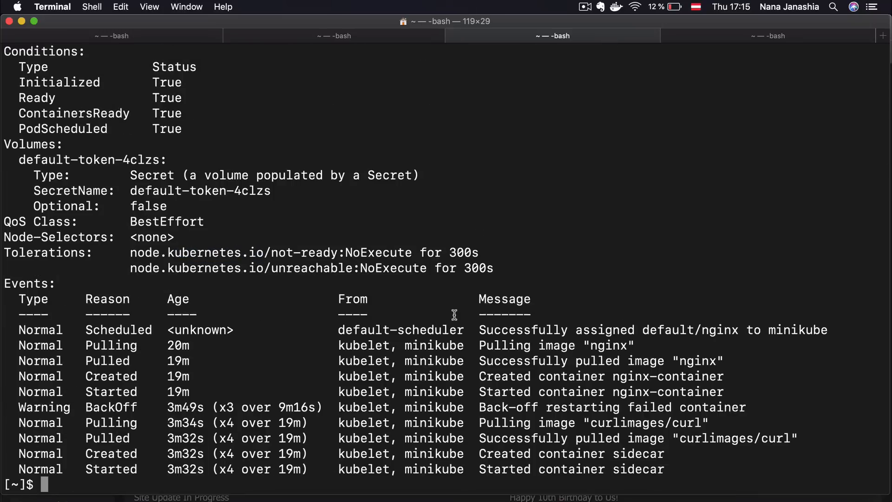
- List the cluster's namespaces with kubectl get ns
text(kubectl get ns)
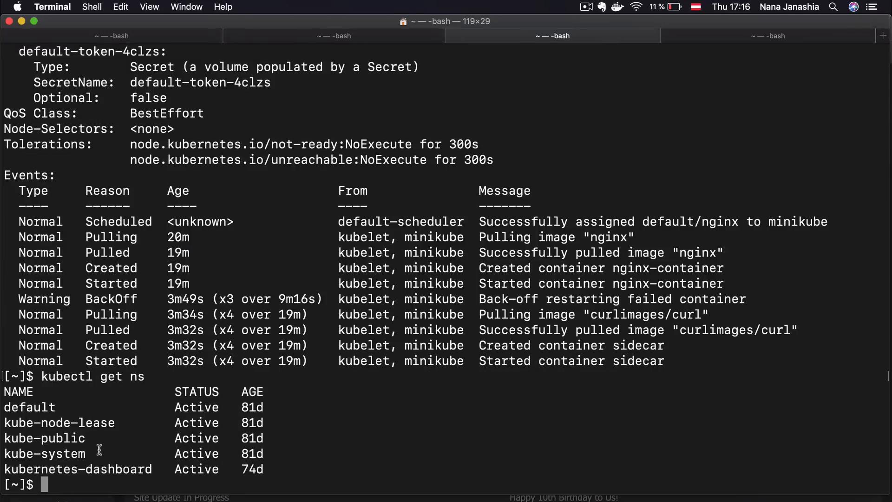
mouse_move(61, 439)
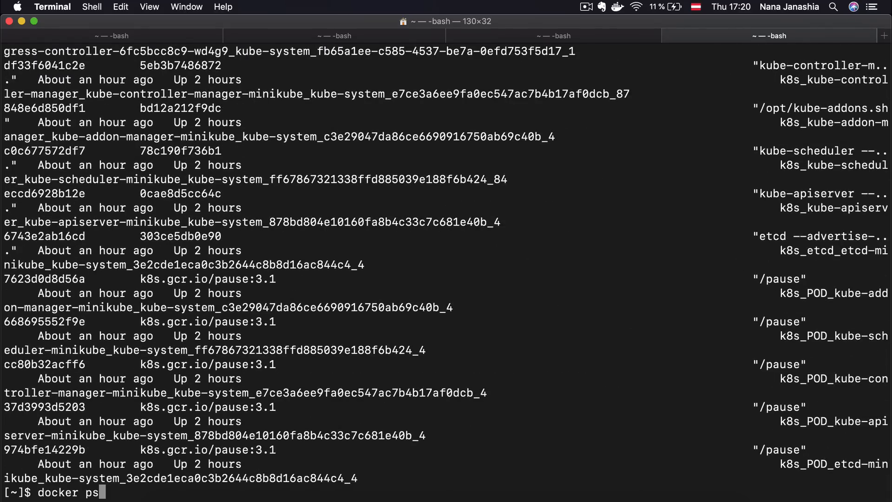
- Filter docker ps through grep k8s_POD to show only the per-pod pause containers
text(|)
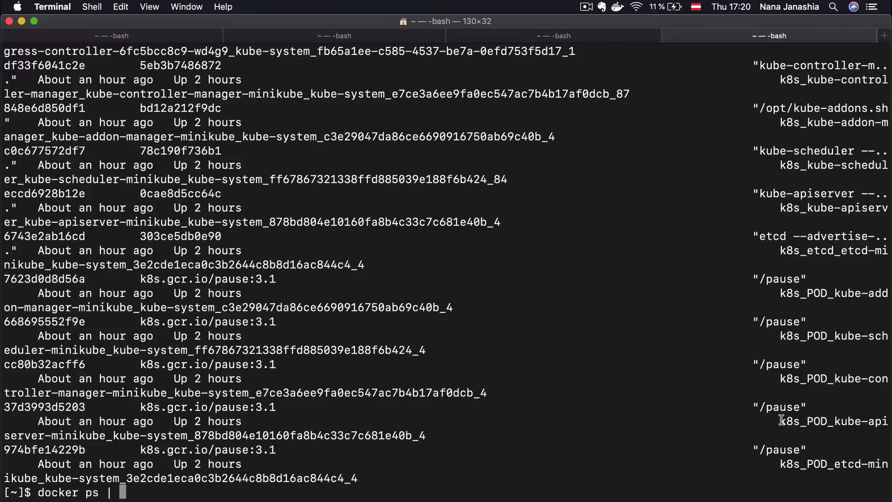
text(k8s_POD)
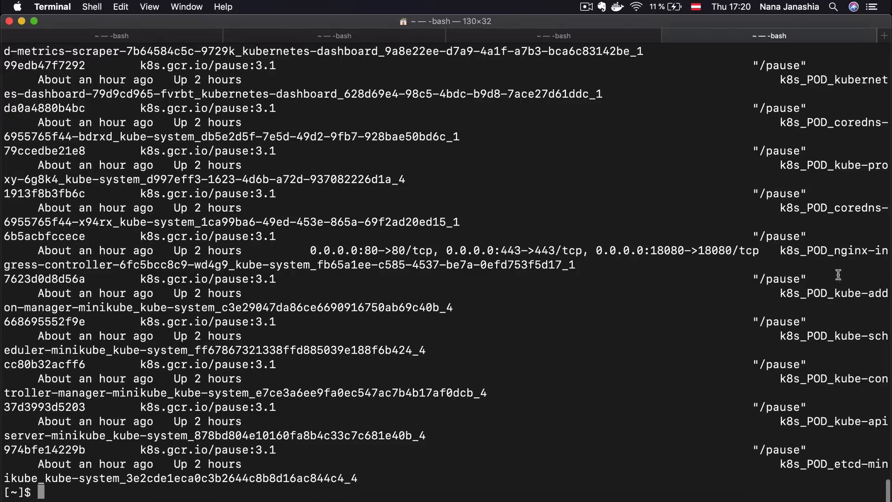
mouse_move(823, 250)
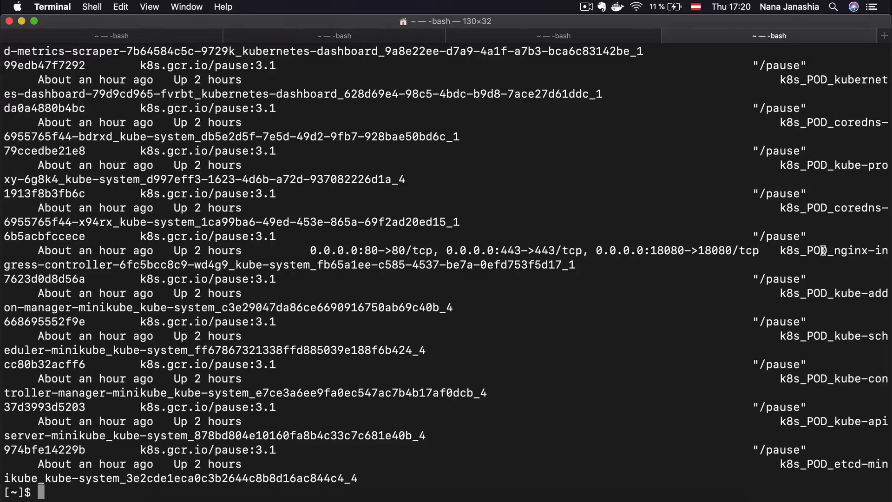
mouse_move(817, 156)
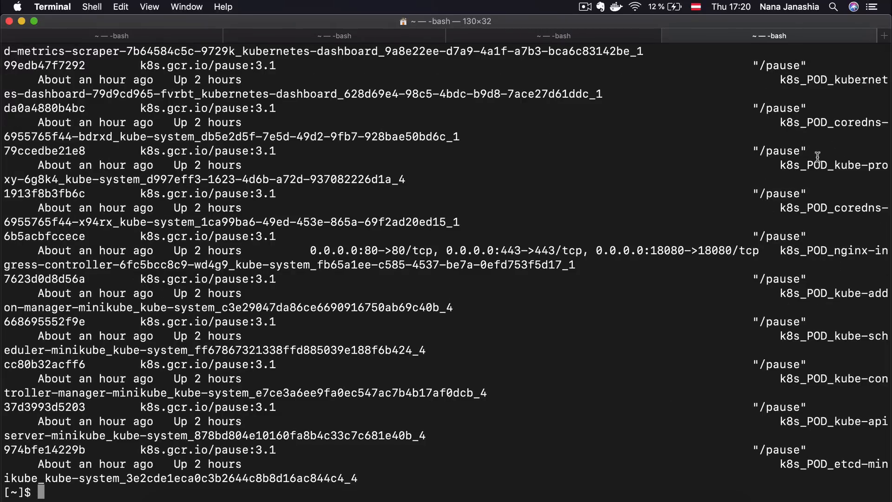
text(docker ps | grep k8s_POD)
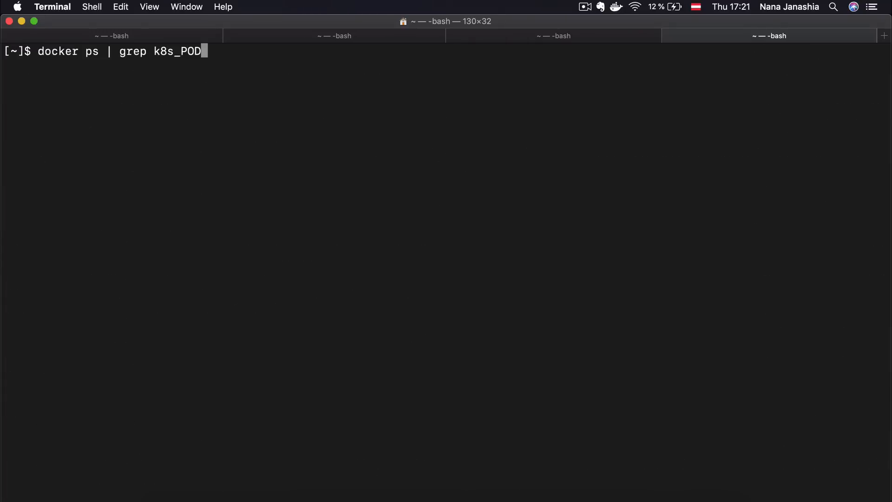
- Narrow the grep to k8s_POD_nginx and highlight the nginx pod name among the two pause containers
text(_nginx)
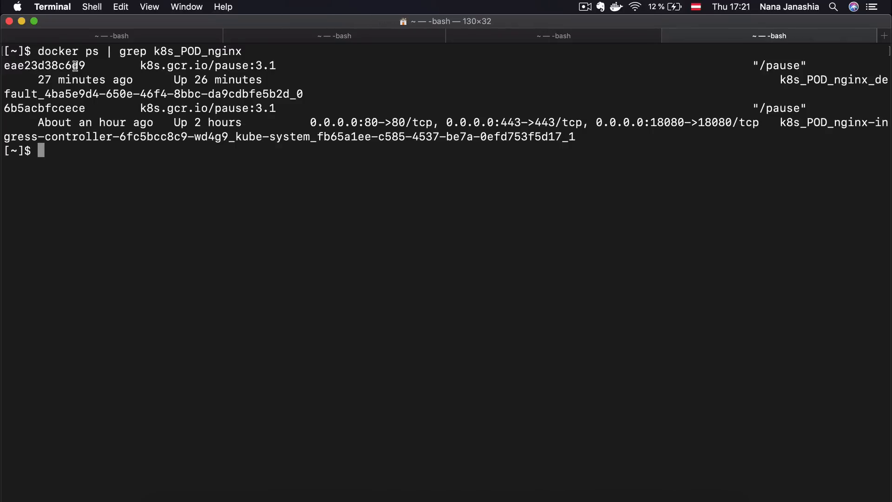
double_click(852, 79)
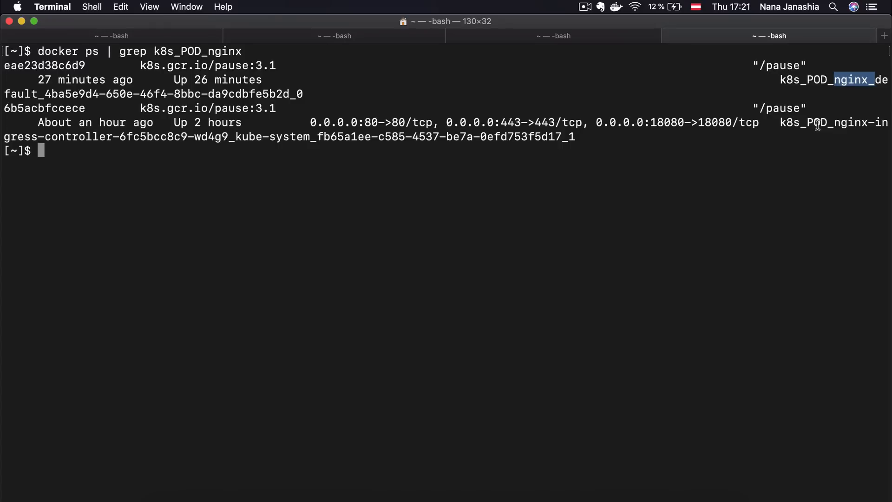
mouse_move(780, 65)
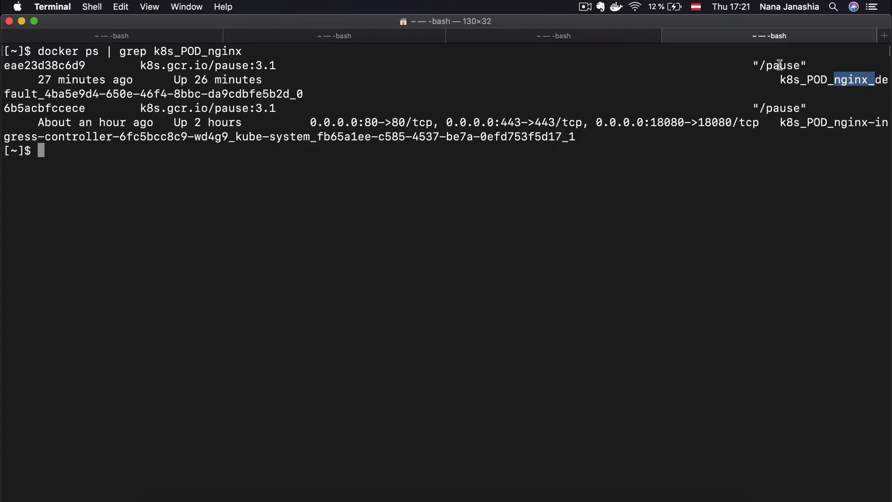